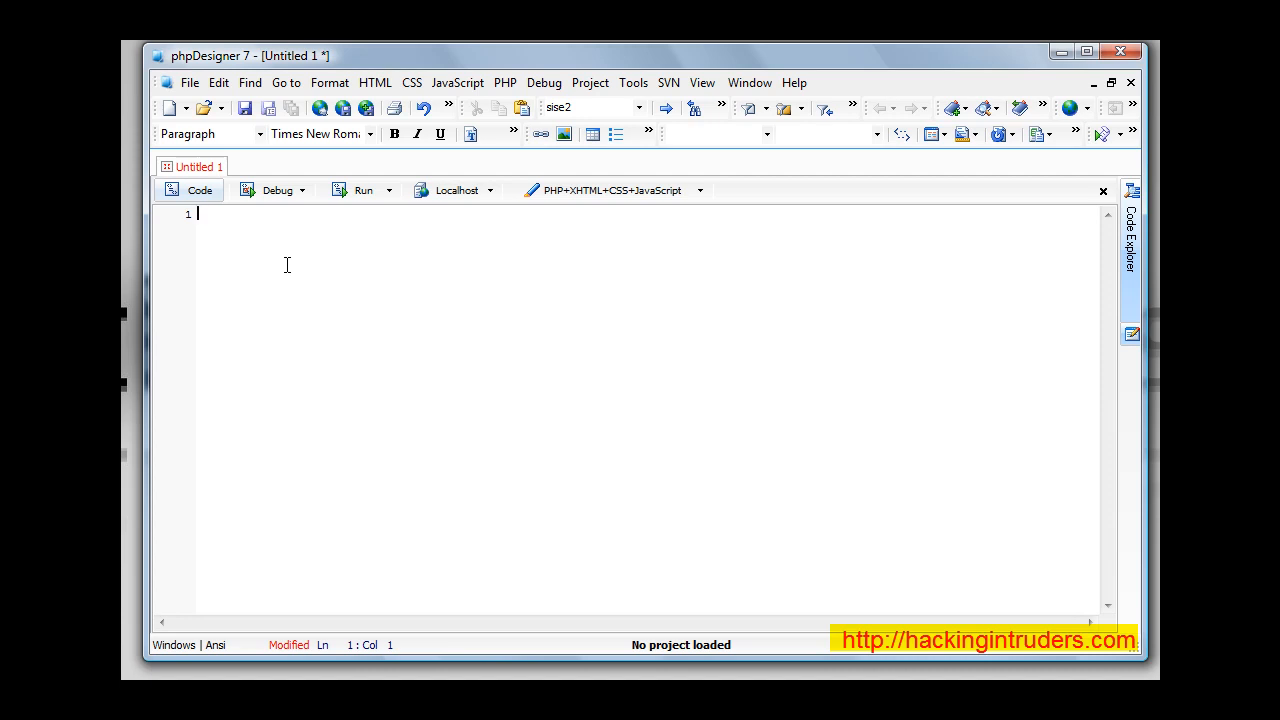
text(<?php)
text($ip = $_SERVER['REMOTE_ADDR'];)
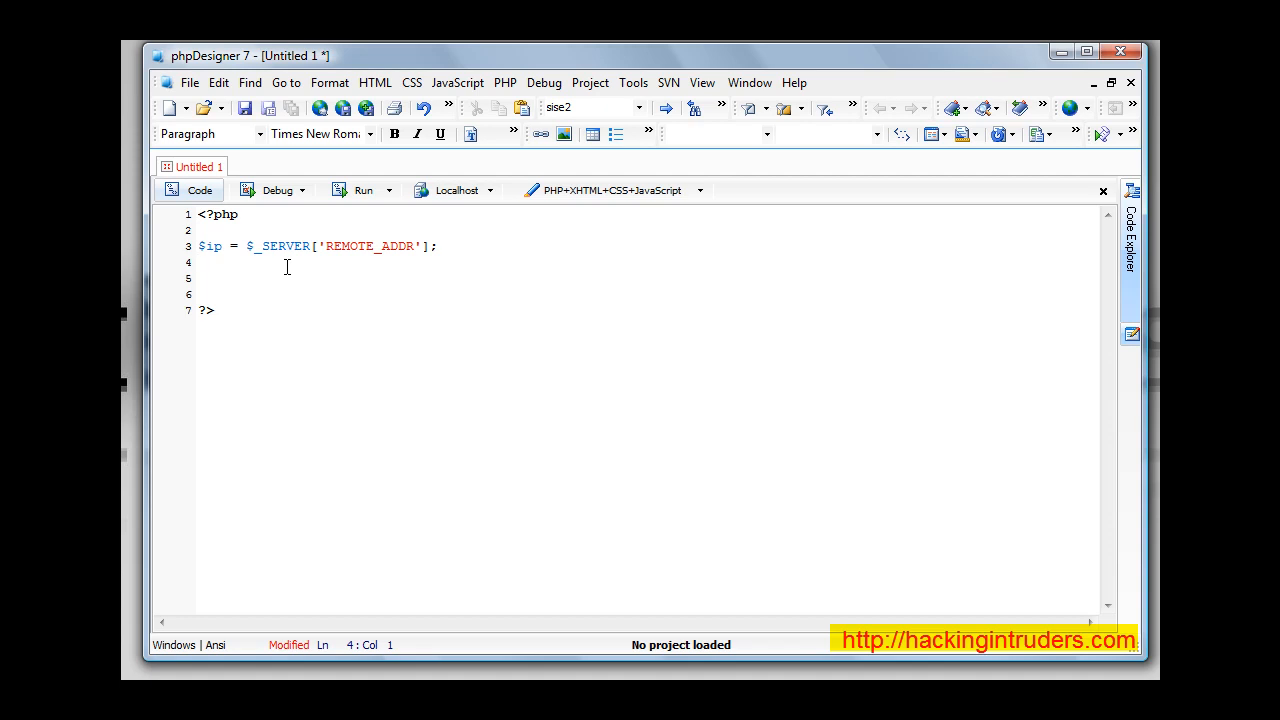